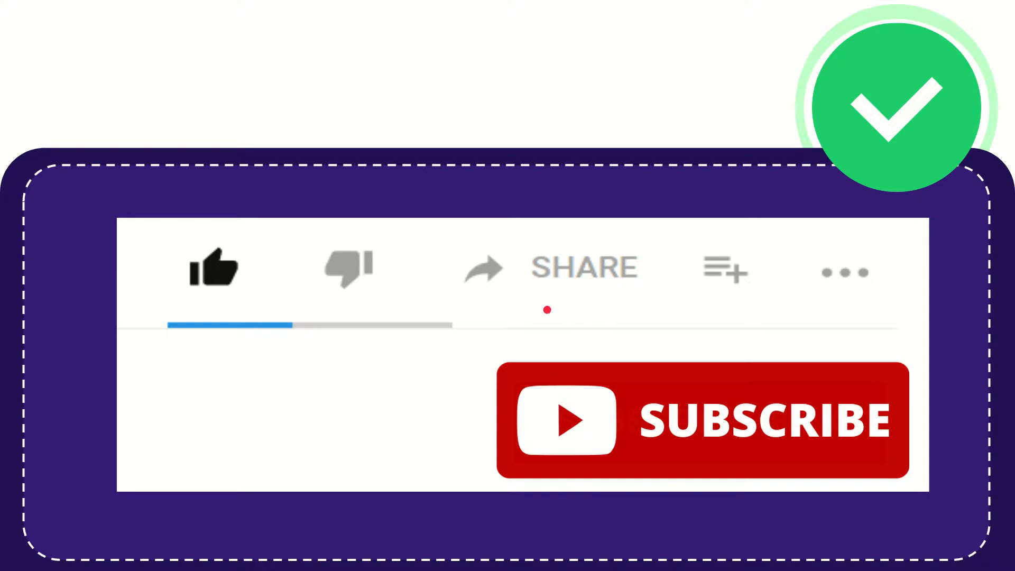
mouse_move(581, 314)
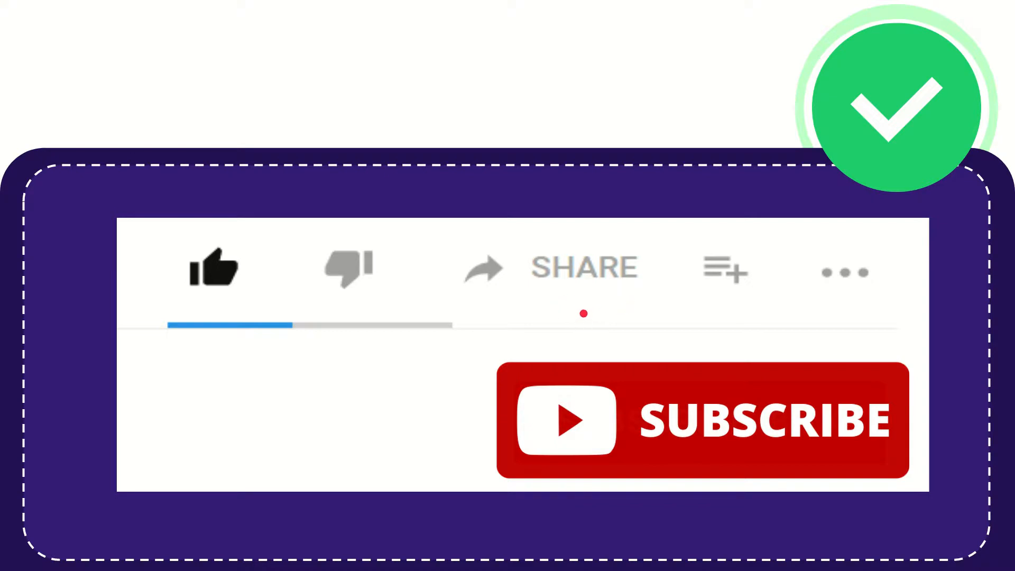